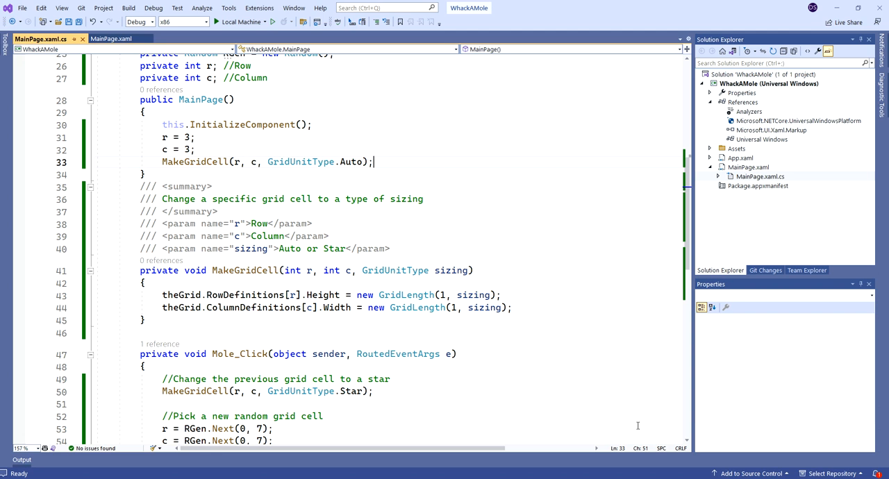
Open MainPage.xaml with the Whack MediaElement (WHOOSH.wma, AutoPlay False) and collapse the design preview
{"action": "scroll", "scroll_direction": "down", "scroll_amount": 3}
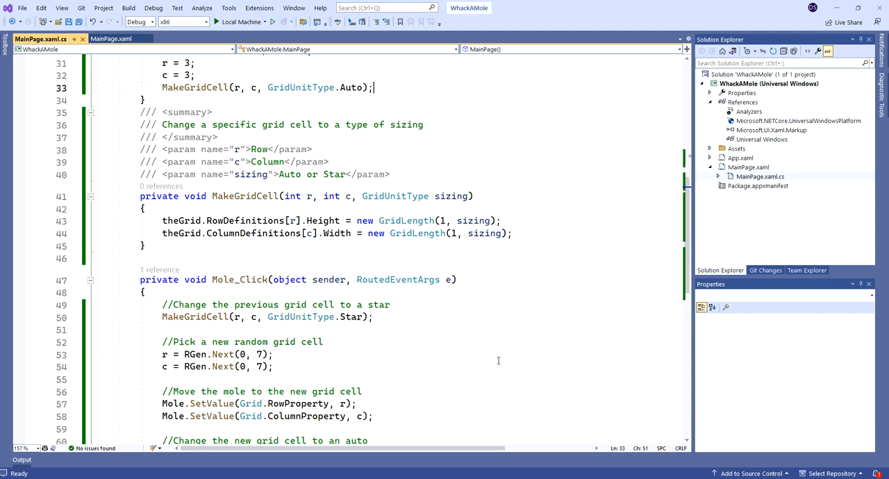
{"action": "scroll", "scroll_direction": "down", "scroll_amount": 3}
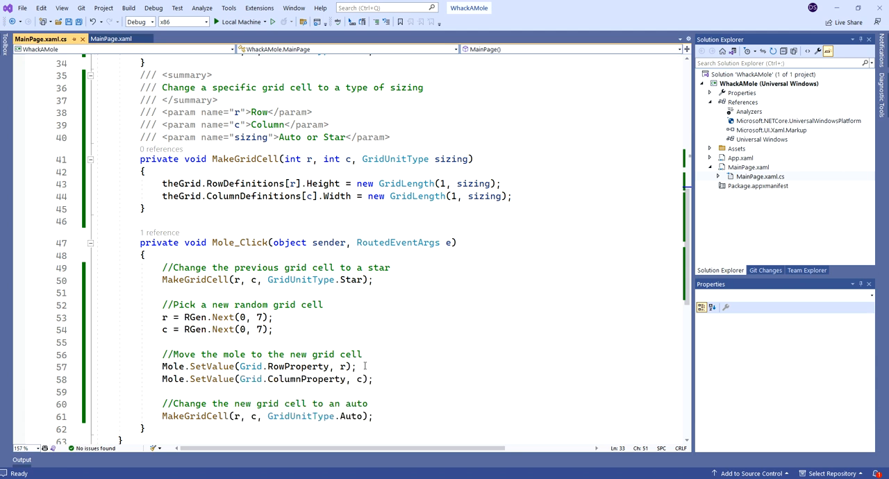
{"action": "mouse_move", "coordinate": [306, 379]}
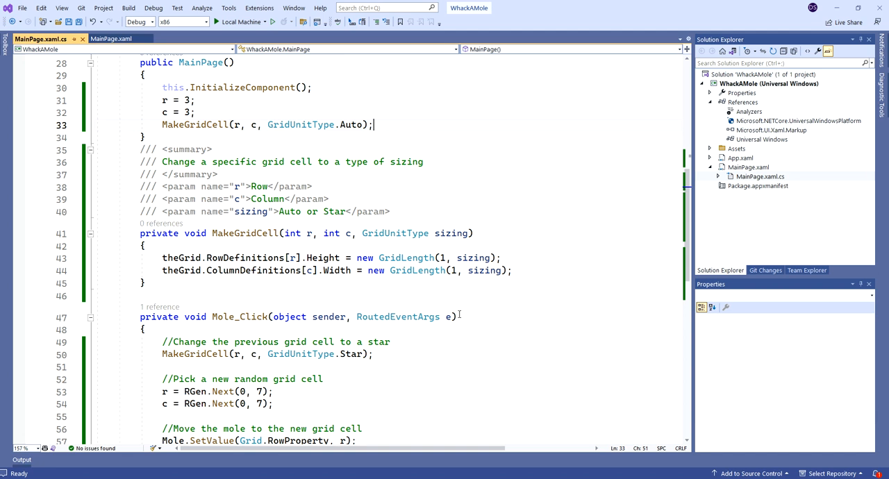
{"action": "scroll", "scroll_direction": "down", "scroll_amount": 3}
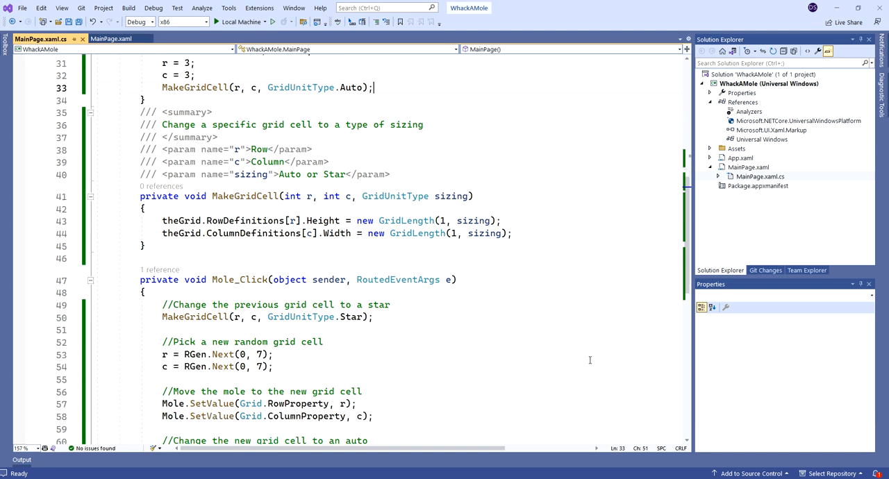
{"action": "scroll", "scroll_direction": "down", "scroll_amount": 3}
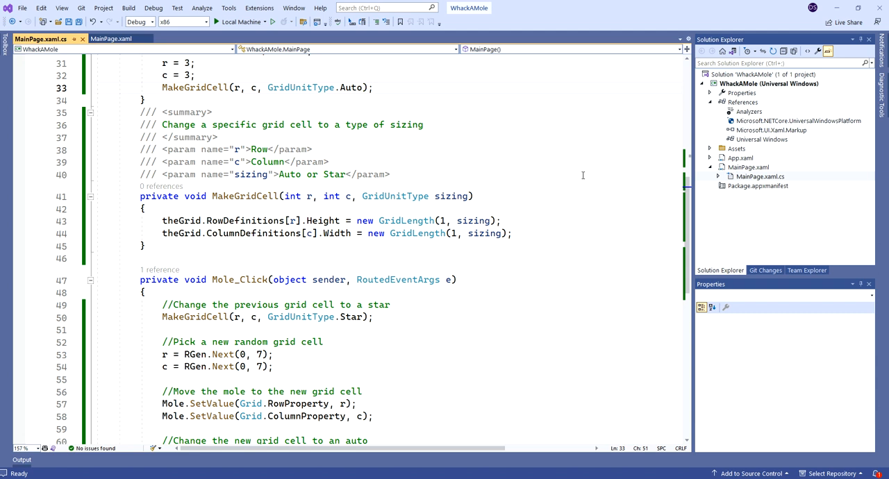
{"action": "mouse_move", "coordinate": [693, 175]}
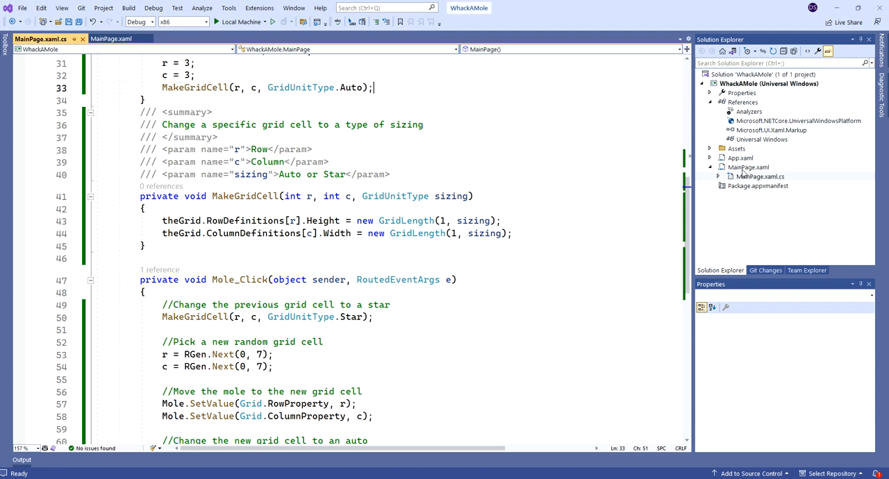
{"action": "left_click", "coordinate": [748, 167]}
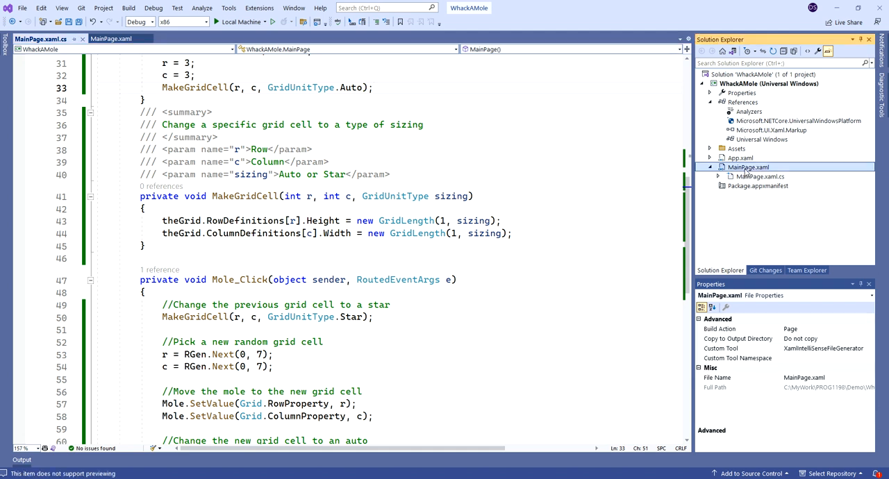
{"action": "left_click", "coordinate": [111, 39]}
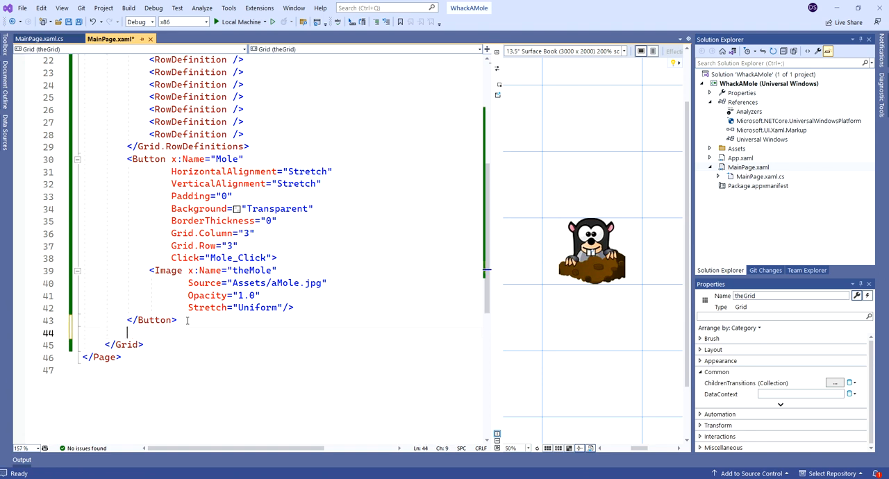
{"action": "mouse_move", "coordinate": [748, 96]}
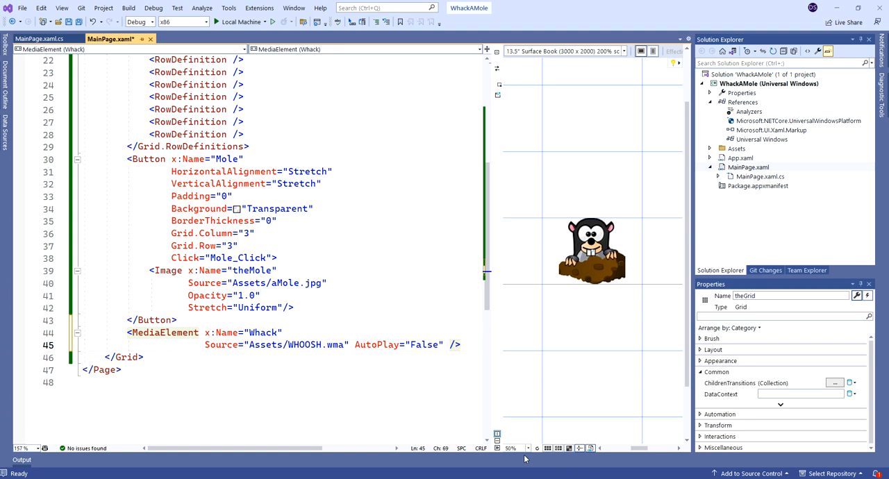
{"action": "left_click", "coordinate": [515, 448]}
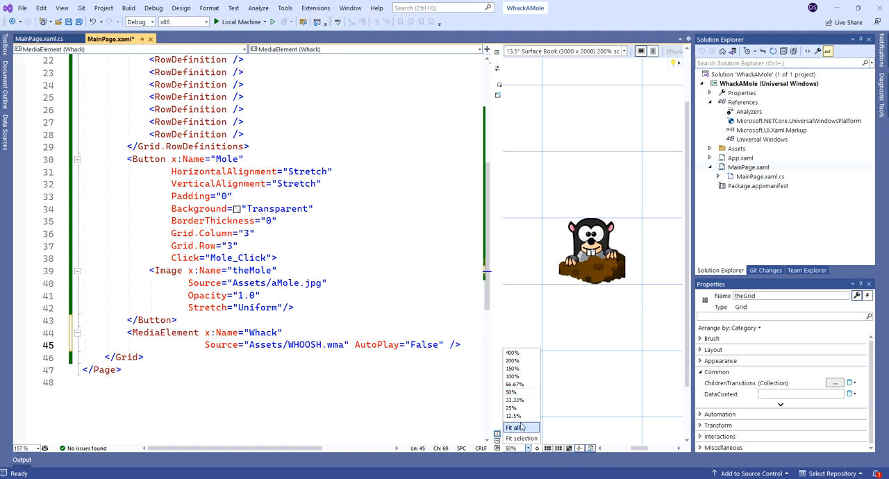
{"action": "left_click", "coordinate": [515, 427]}
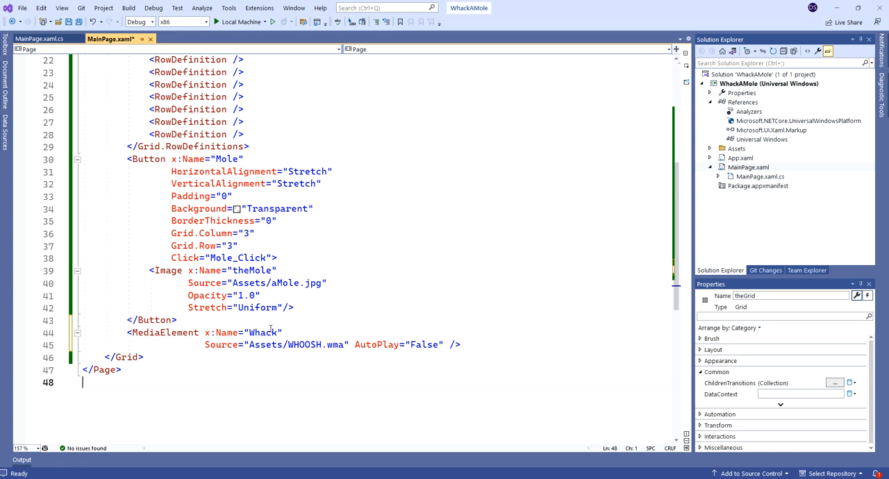
{"action": "mouse_move", "coordinate": [220, 344]}
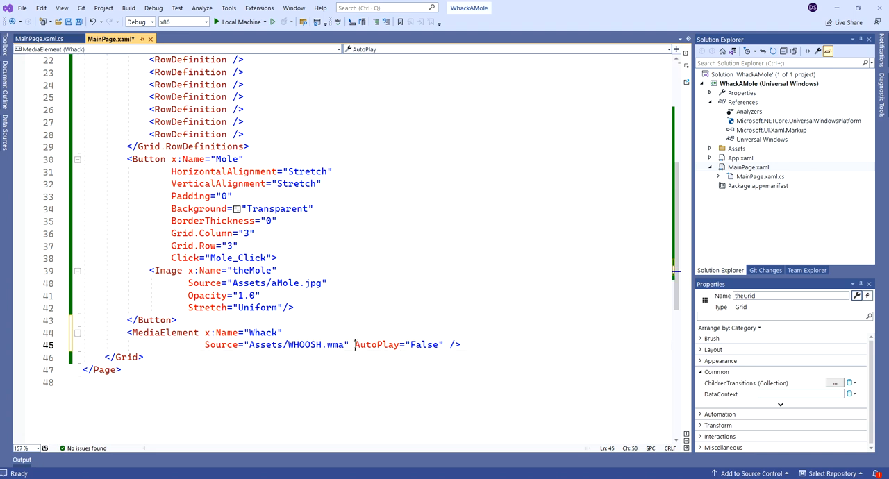
Highlight AutoPlay="False" on the Whack element, then return to MainPage.xaml.cs
{"action": "double_click", "coordinate": [379, 345]}
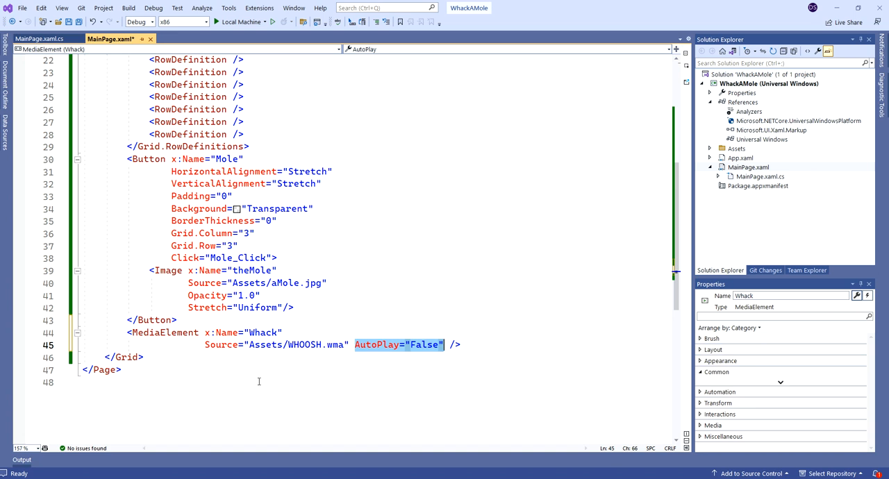
{"action": "mouse_move", "coordinate": [388, 376]}
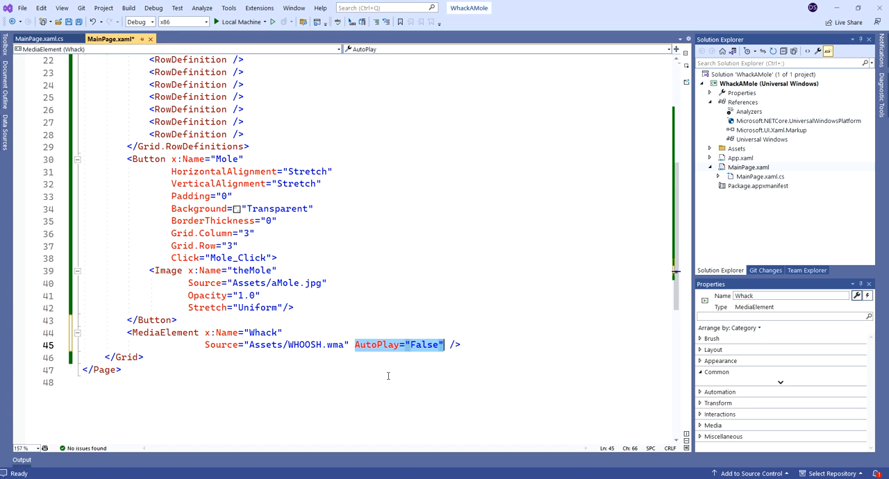
{"action": "mouse_move", "coordinate": [388, 373]}
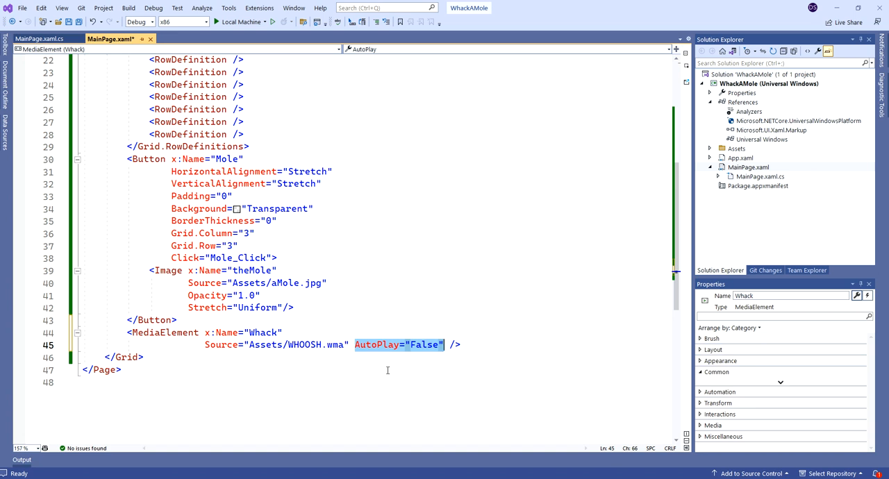
{"action": "mouse_move", "coordinate": [376, 350]}
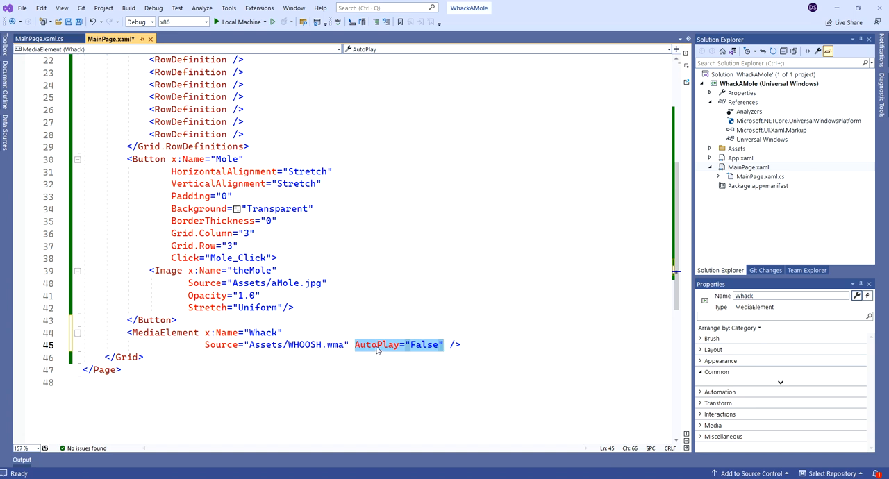
{"action": "left_click", "coordinate": [38, 38]}
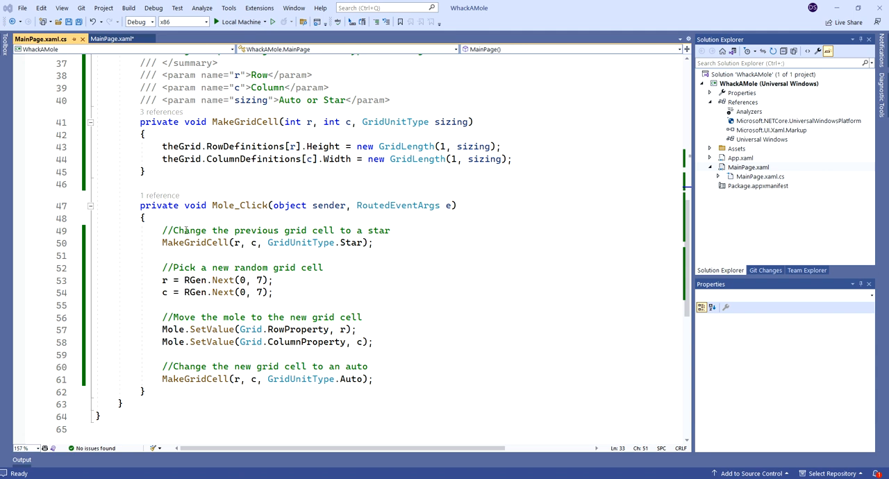
Add Whack.Play(); at the top of Mole_Click, above the '//Pick a new random grid cell' comment
{"action": "left_click", "coordinate": [111, 39]}
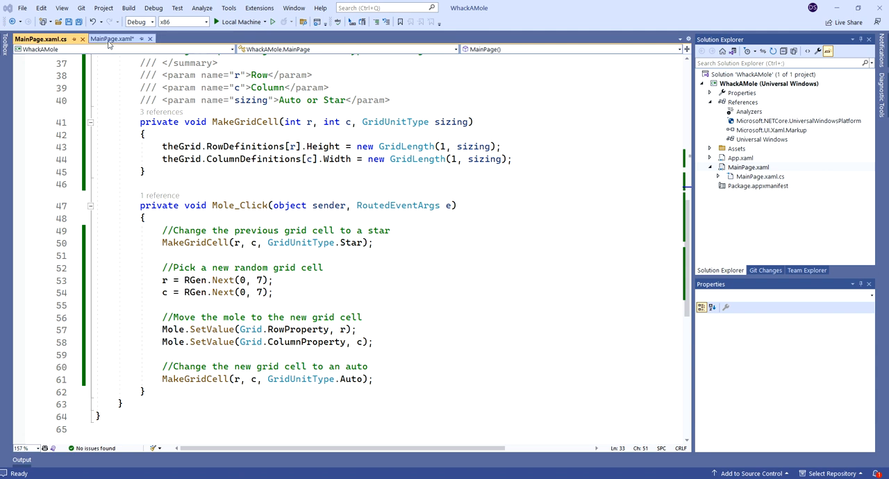
{"action": "left_click", "coordinate": [111, 38]}
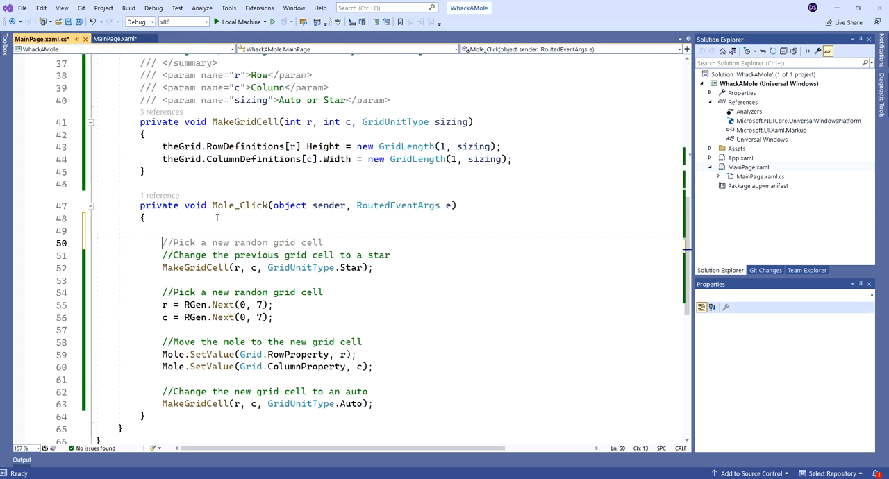
{"action": "type", "text": "W"}
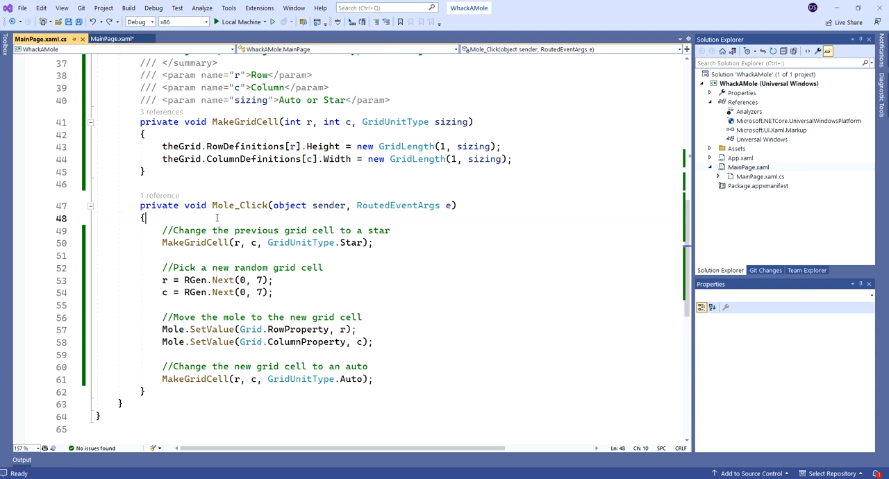
{"action": "type", "text": "Whack()"}
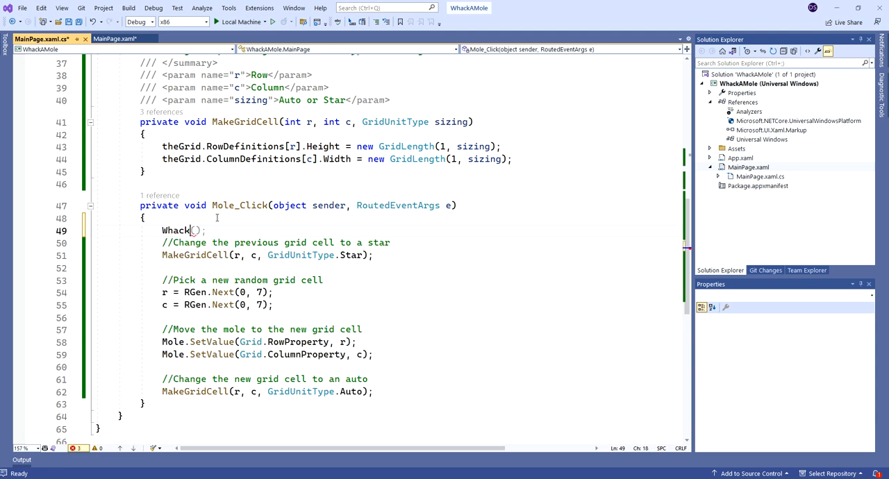
{"action": "type", "text": ".Pl"}
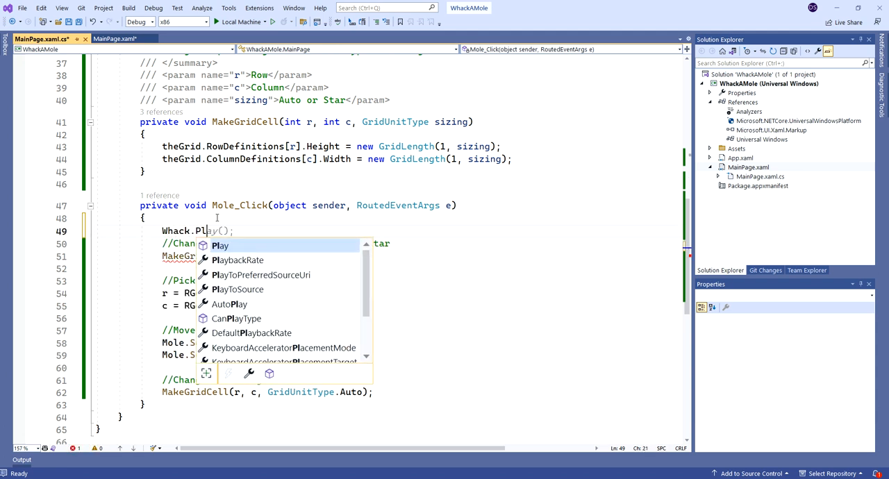
{"action": "key", "text": "Enter"}
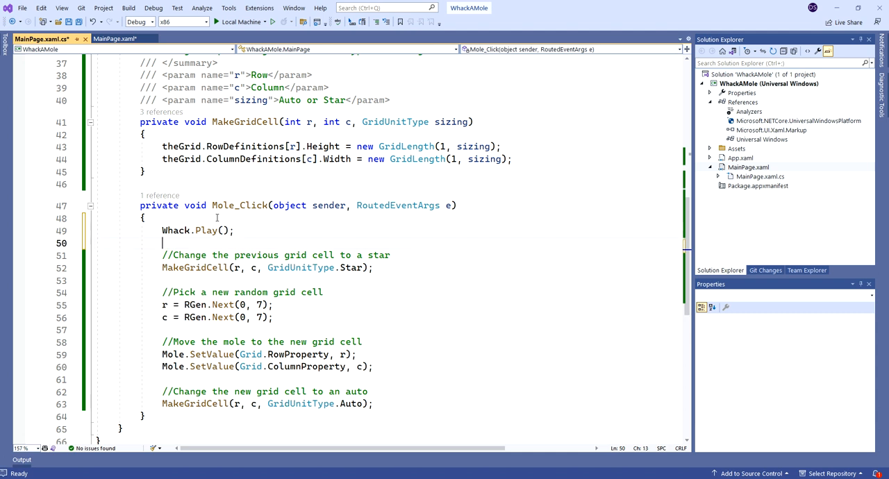
{"action": "type", "text": "//Pick a new random grid cell"}
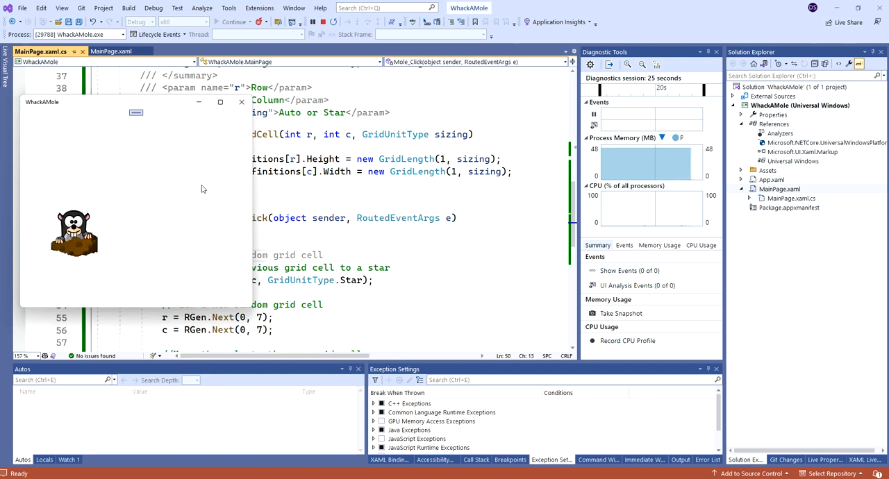
{"action": "mouse_move", "coordinate": [209, 179]}
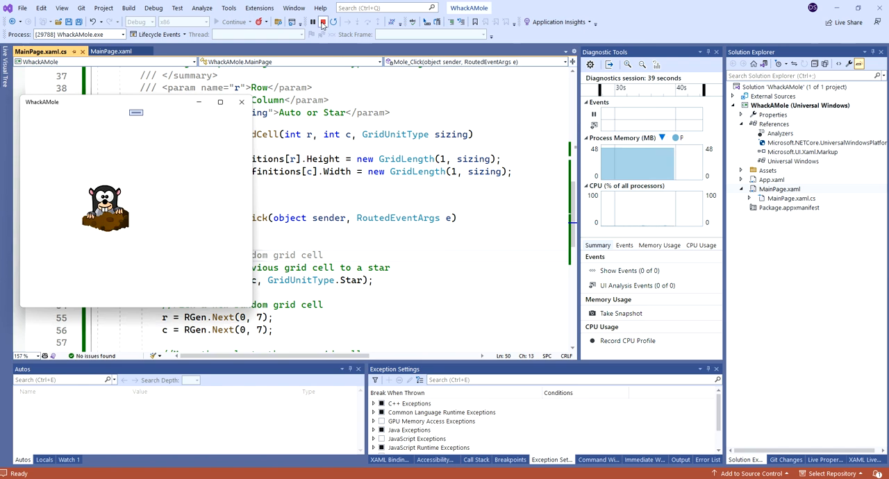
{"action": "mouse_move", "coordinate": [323, 22]}
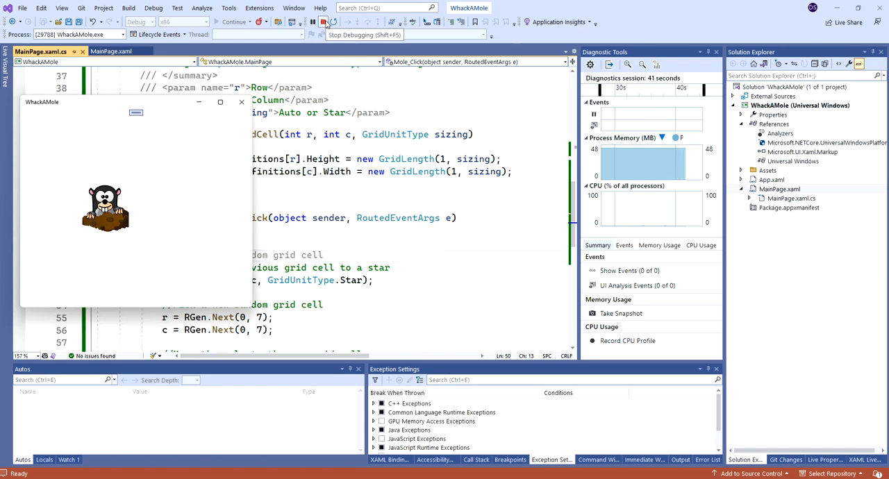
{"action": "left_click", "coordinate": [322, 21]}
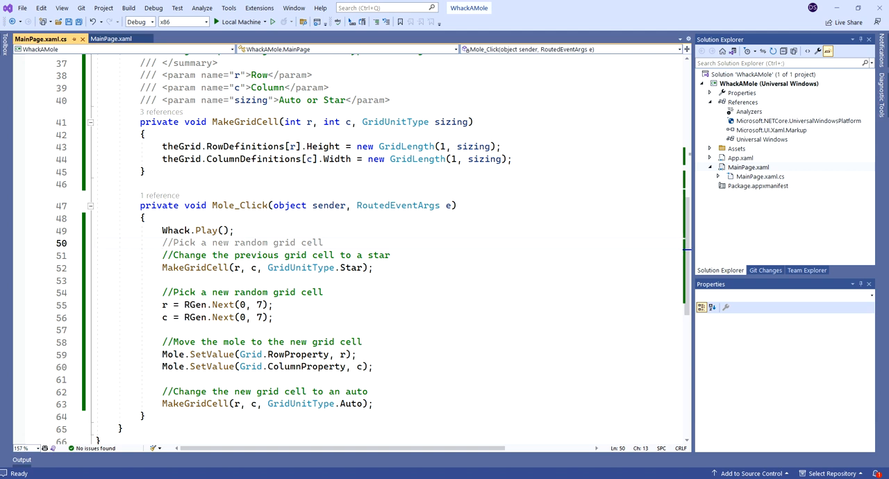
Rewind Whack to position 0 if already playing, otherwise call Play, with a '//Play the Whack sound' comment
{"action": "left_click", "coordinate": [162, 242]}
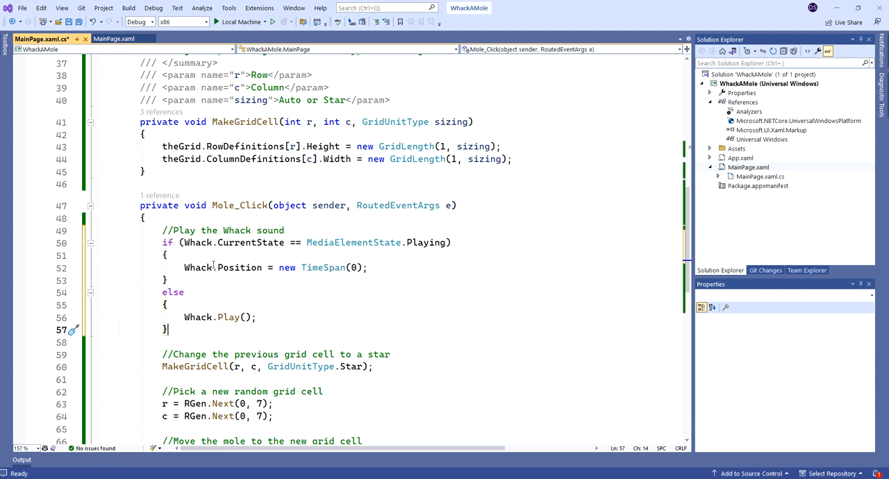
{"action": "mouse_move", "coordinate": [240, 268]}
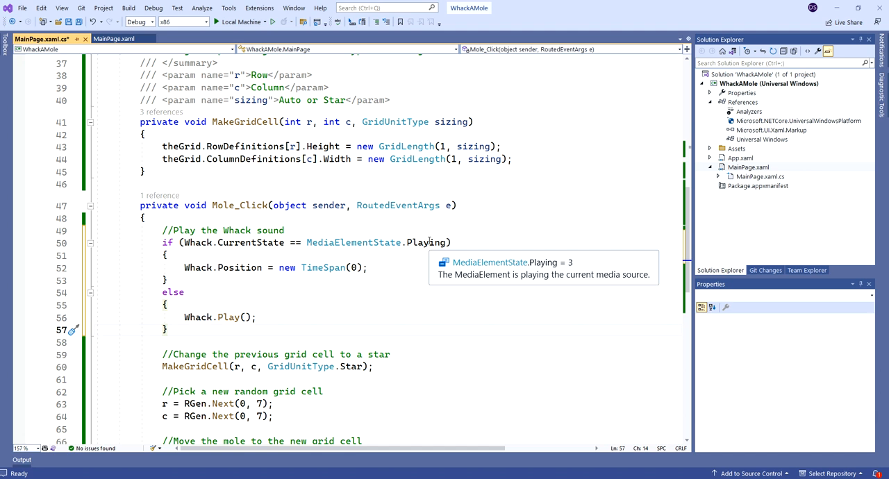
{"action": "mouse_move", "coordinate": [251, 271]}
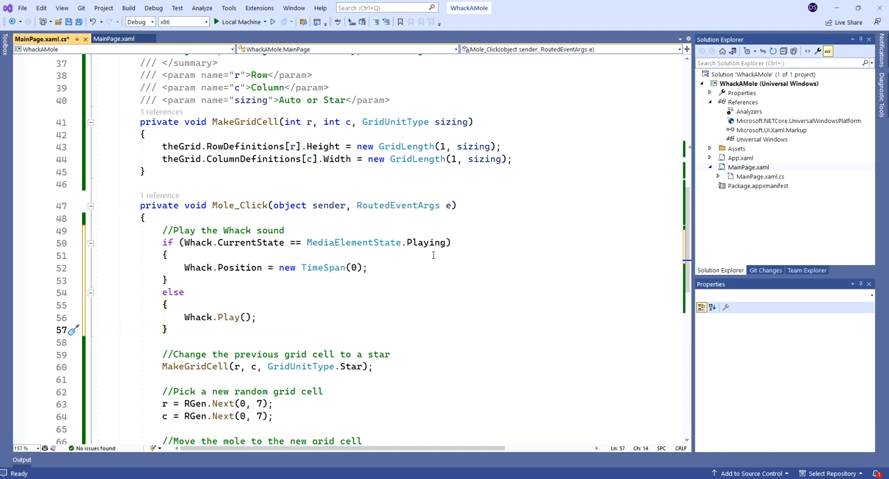
{"action": "mouse_move", "coordinate": [229, 318]}
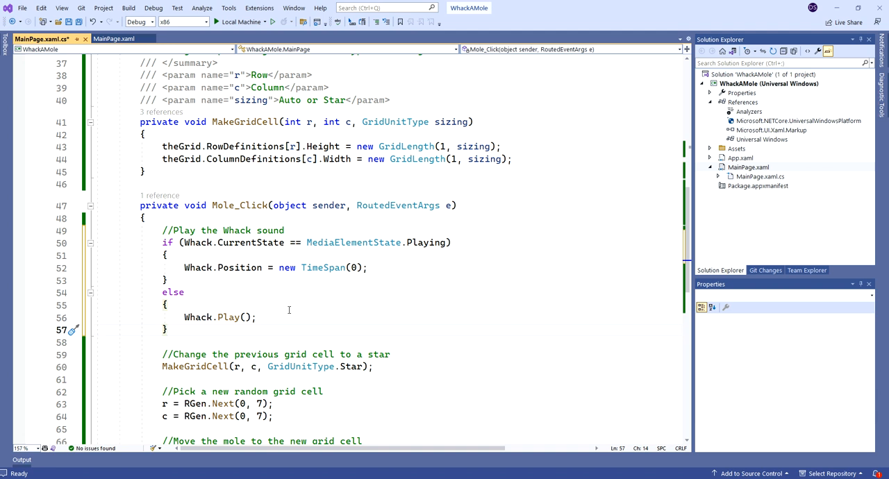
{"action": "mouse_move", "coordinate": [323, 294]}
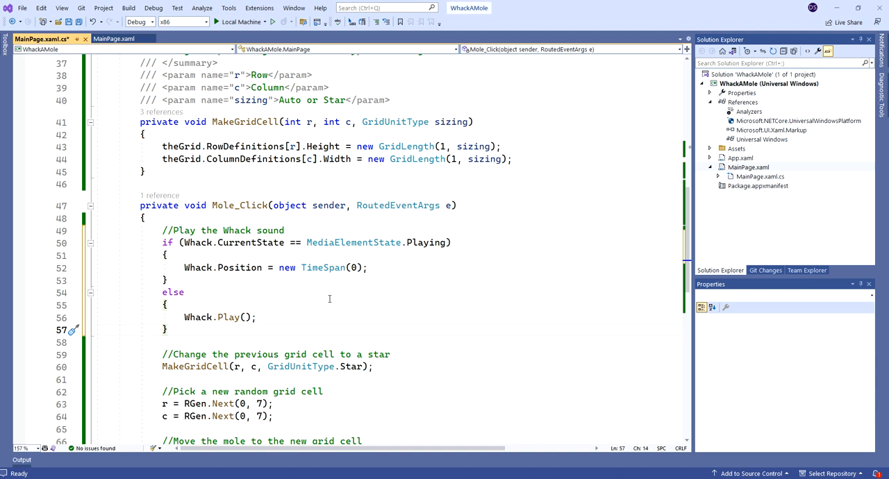
{"action": "left_click", "coordinate": [167, 328]}
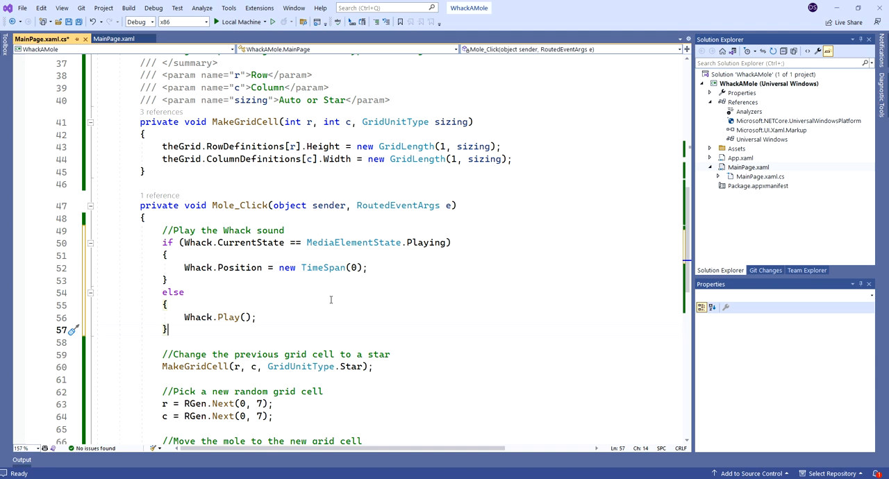
{"action": "mouse_move", "coordinate": [387, 302]}
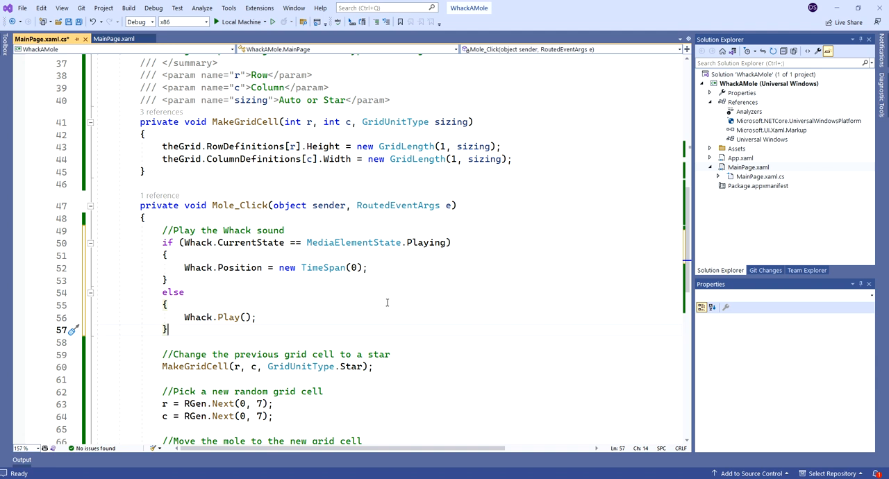
{"action": "mouse_move", "coordinate": [394, 303]}
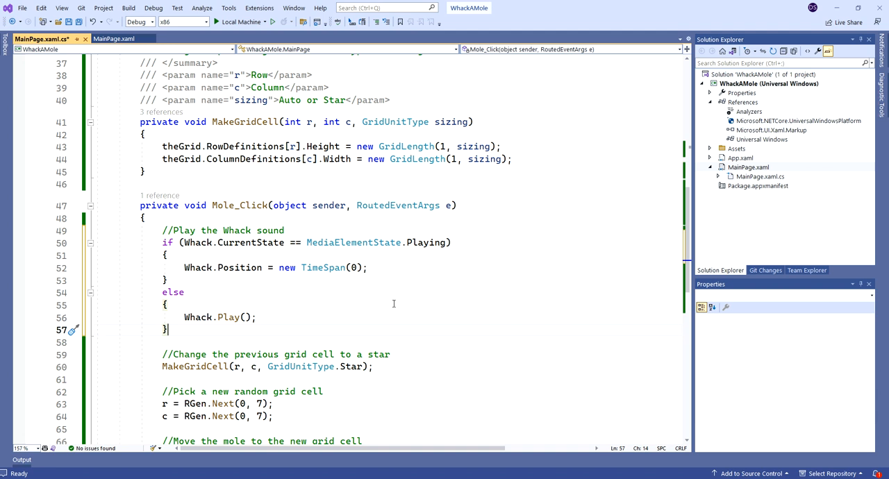
{"action": "scroll", "scroll_direction": "down", "scroll_amount": 3}
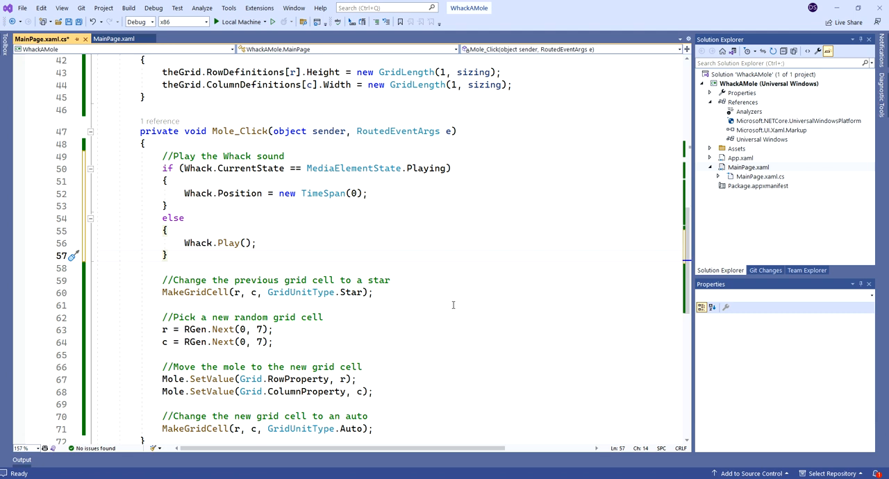
{"action": "mouse_move", "coordinate": [483, 242]}
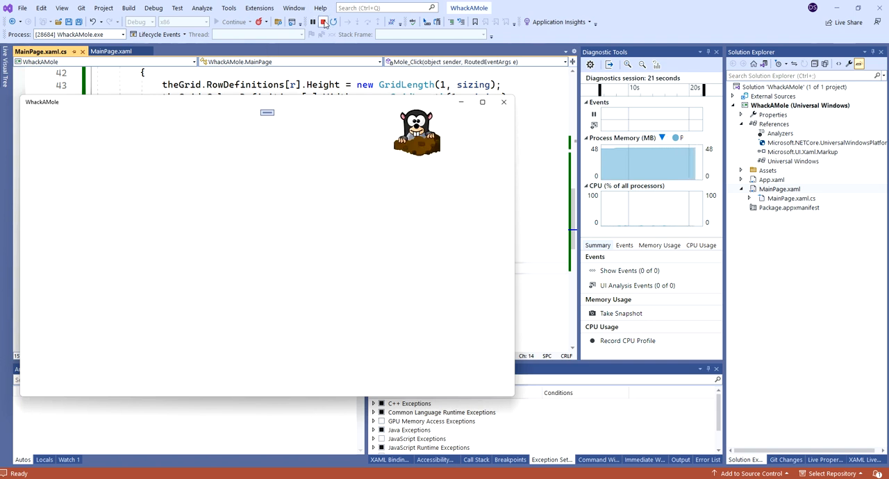
{"action": "mouse_move", "coordinate": [322, 22]}
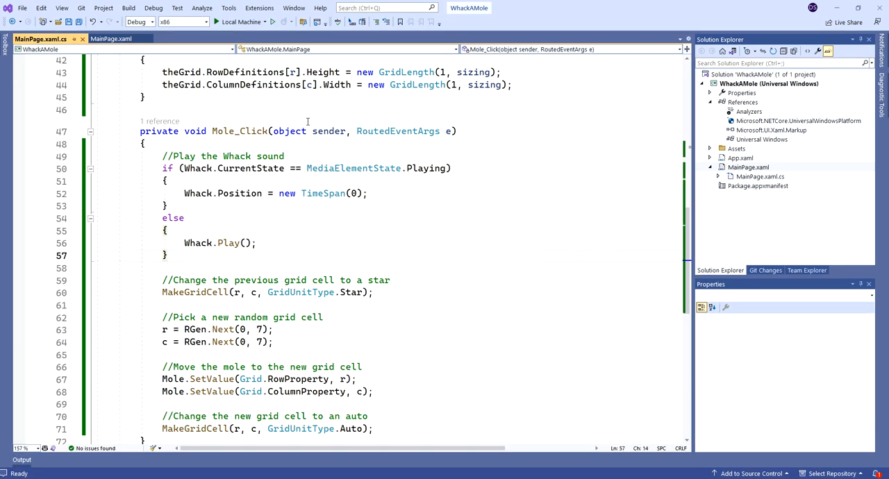
Switch to the MainPage.xaml tab to see the ShowMole storyboard
{"action": "left_click", "coordinate": [110, 38]}
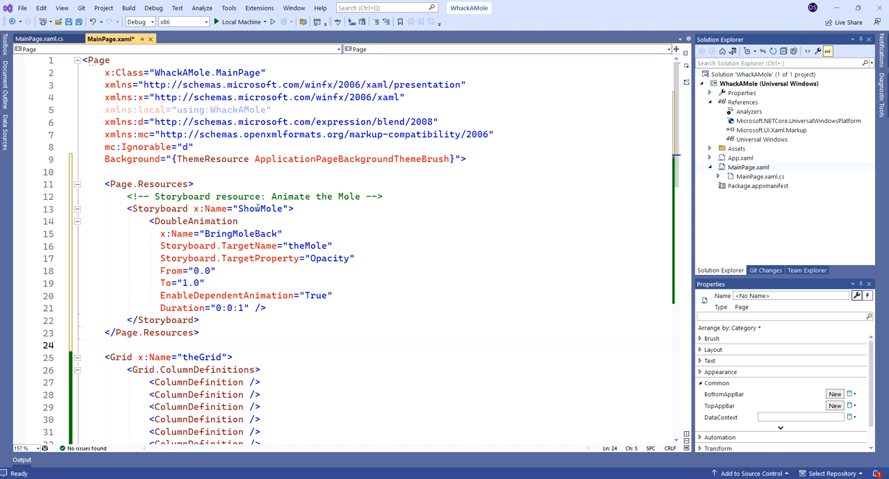
{"action": "mouse_move", "coordinate": [361, 204]}
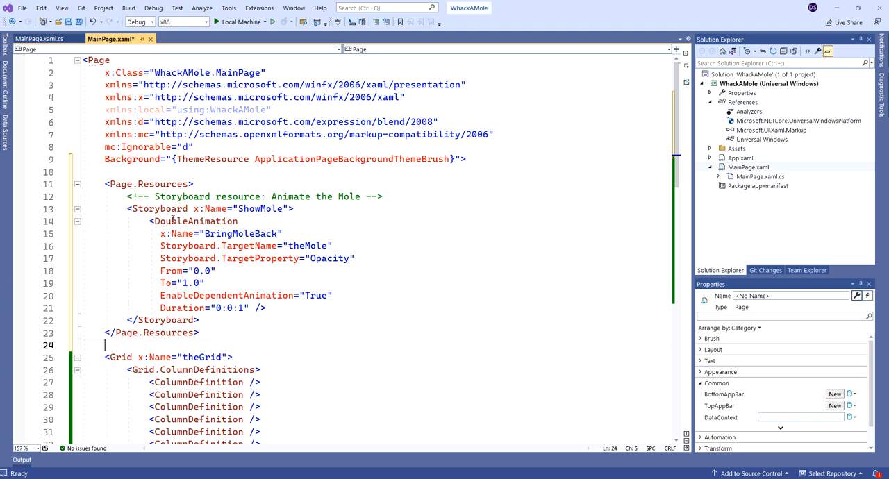
{"action": "mouse_move", "coordinate": [195, 221]}
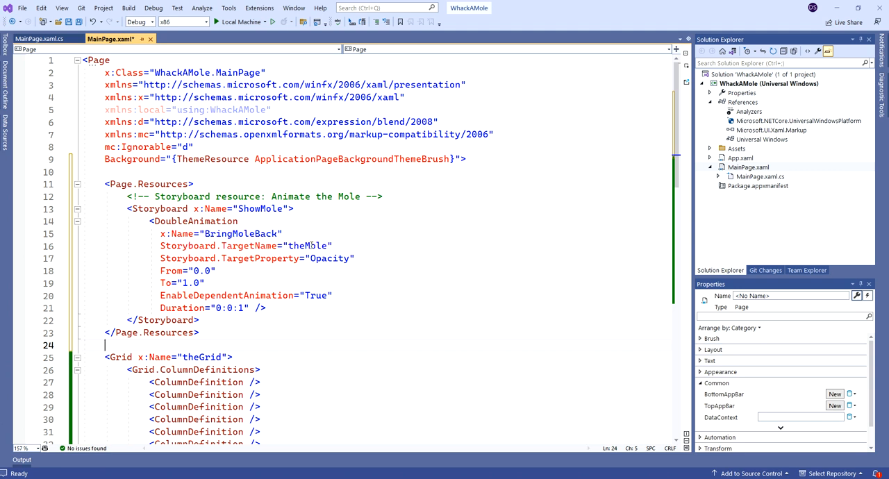
Review the ShowMole DoubleAnimation on theMole (Opacity 0.0 to 1.0), then return to MainPage.xaml.cs
{"action": "double_click", "coordinate": [308, 246]}
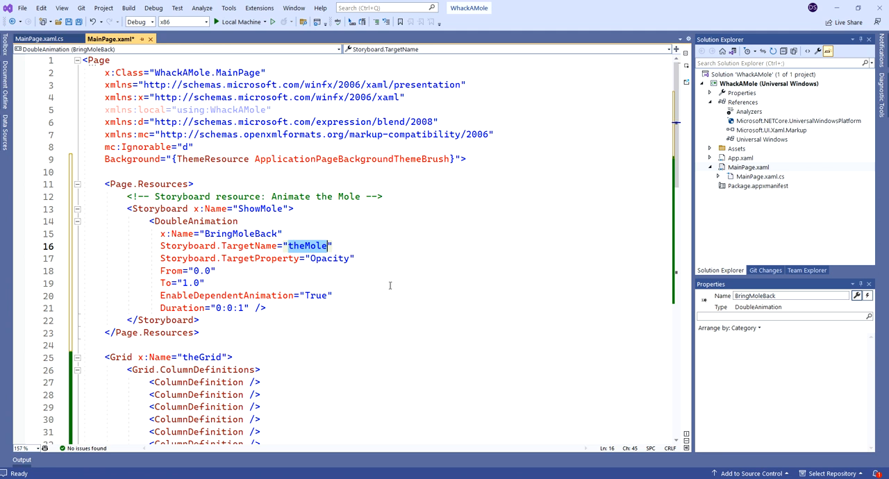
{"action": "mouse_move", "coordinate": [326, 257]}
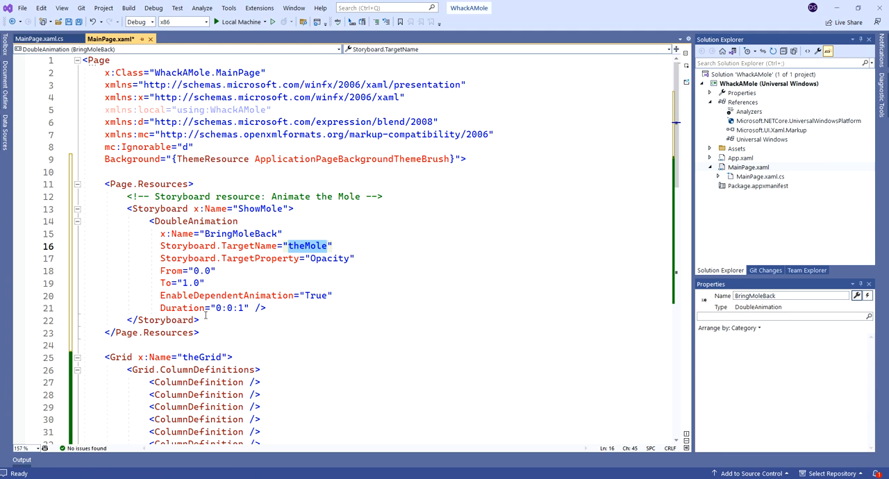
{"action": "mouse_move", "coordinate": [183, 307]}
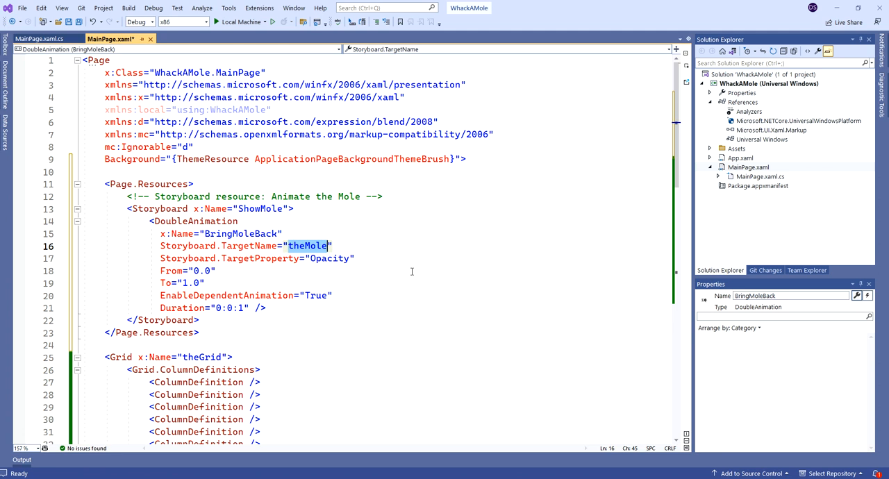
{"action": "mouse_move", "coordinate": [398, 285]}
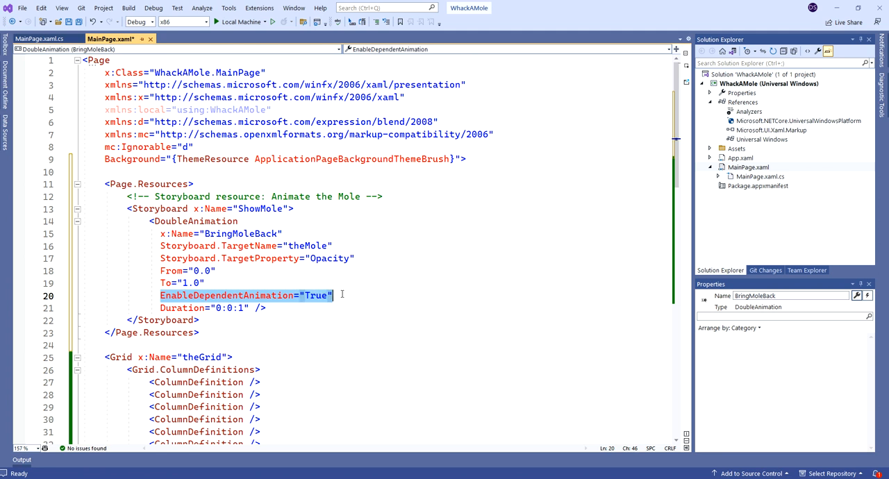
{"action": "left_click", "coordinate": [333, 295]}
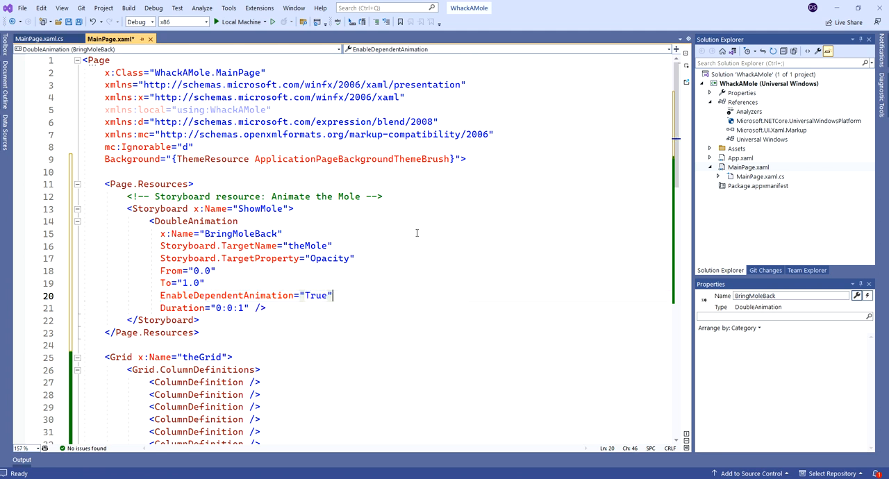
{"action": "mouse_move", "coordinate": [360, 213]}
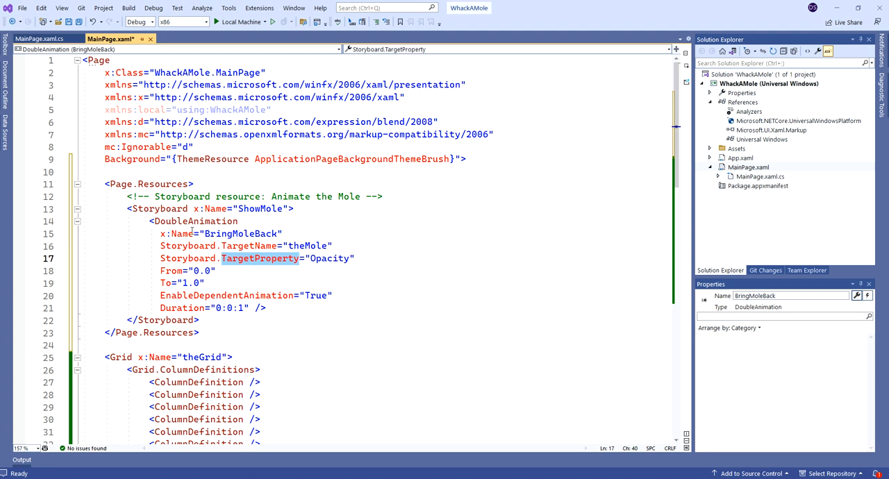
{"action": "left_click", "coordinate": [195, 221]}
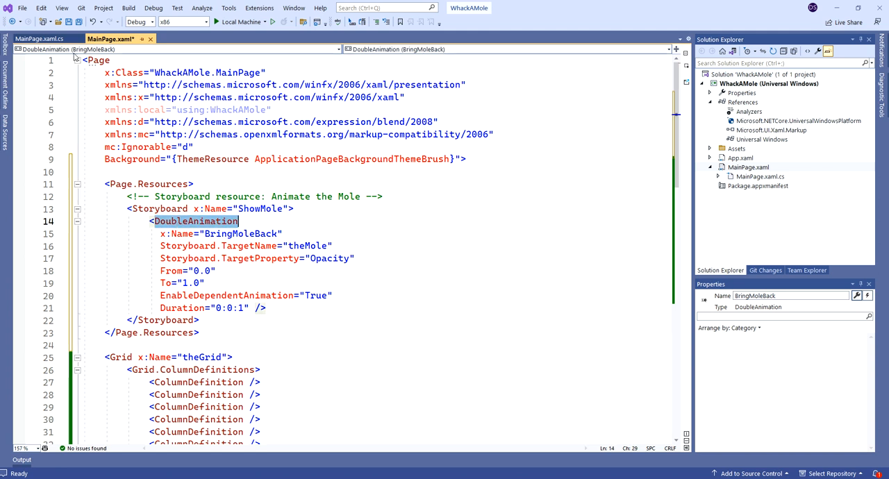
{"action": "left_click", "coordinate": [40, 38]}
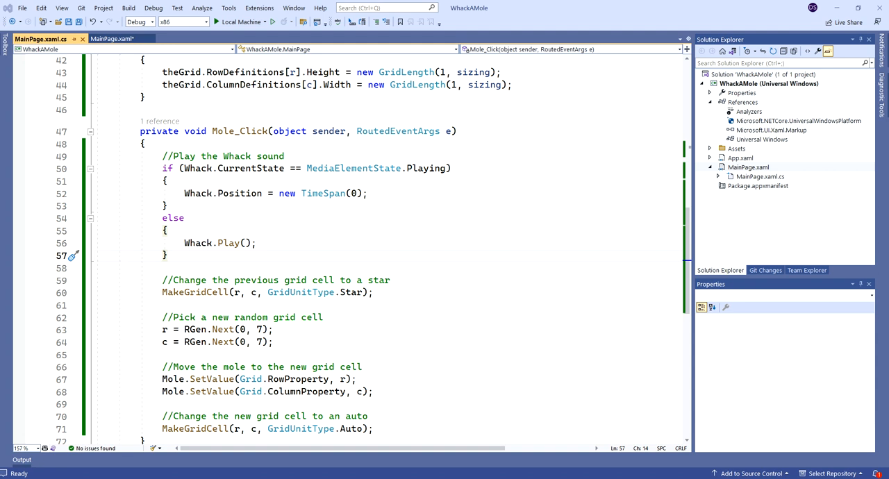
{"action": "mouse_move", "coordinate": [239, 220]}
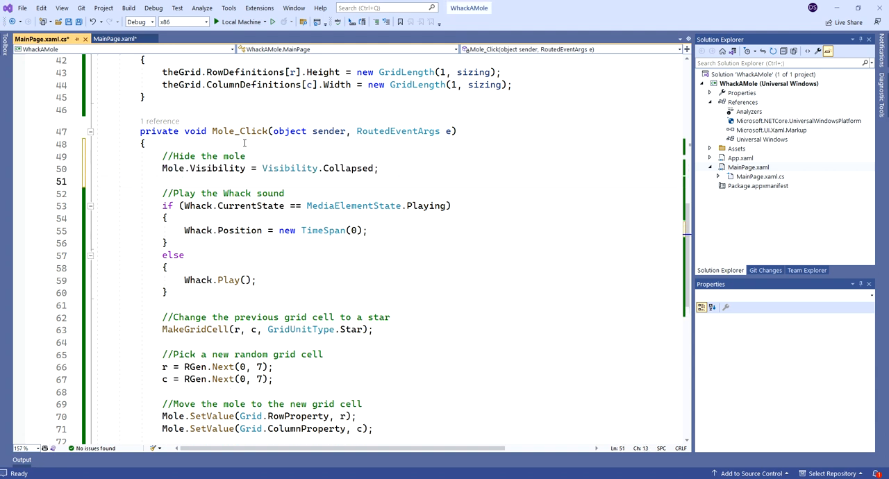
{"action": "mouse_move", "coordinate": [218, 168]}
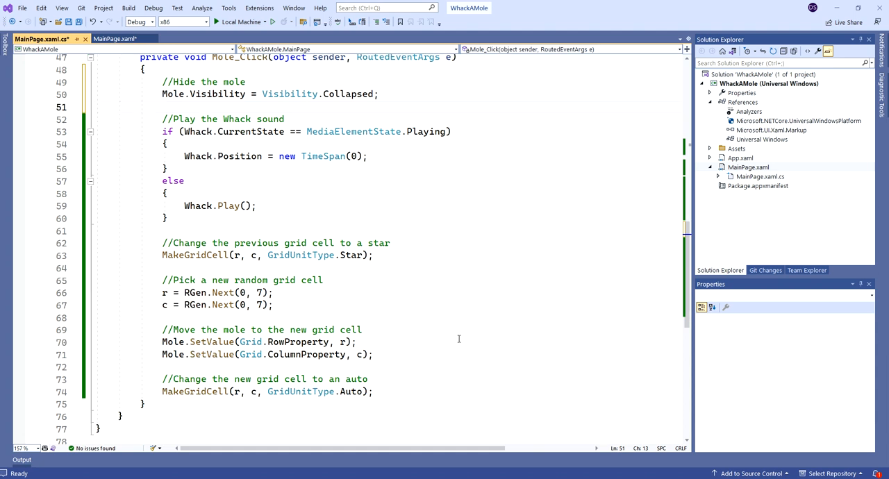
{"action": "mouse_move", "coordinate": [401, 394]}
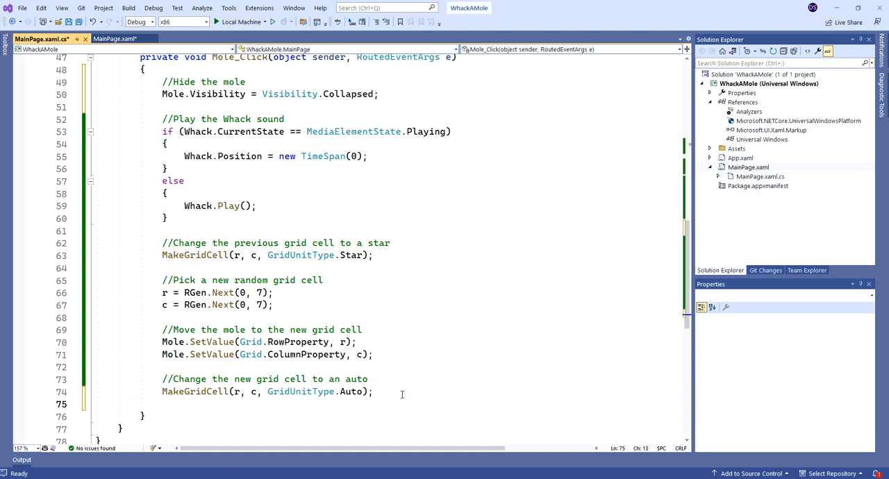
End Mole_Click with '//Show the mole' and 'ShowMole.Begin(); //Animate the mole'
{"action": "type", "text": "//Show the mole"}
{"action": "type", "text": "Mole.Visibility = Visibility.Visible;"}
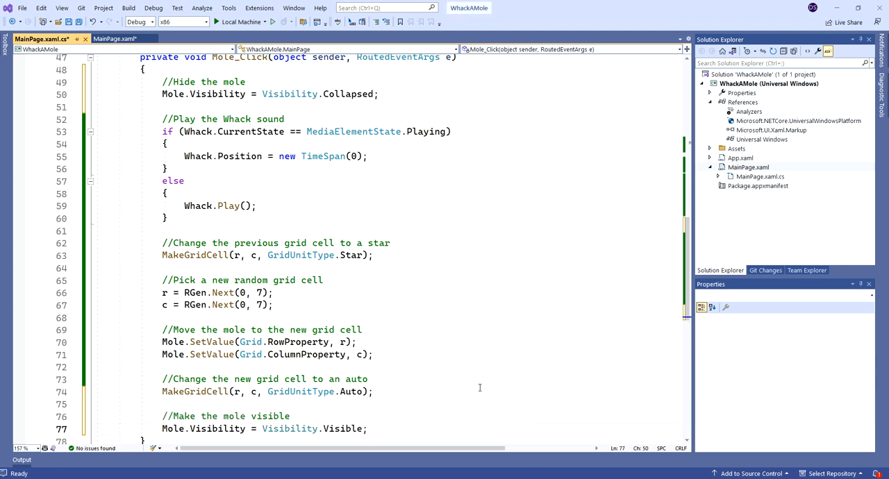
{"action": "scroll", "scroll_direction": "down", "scroll_amount": 3}
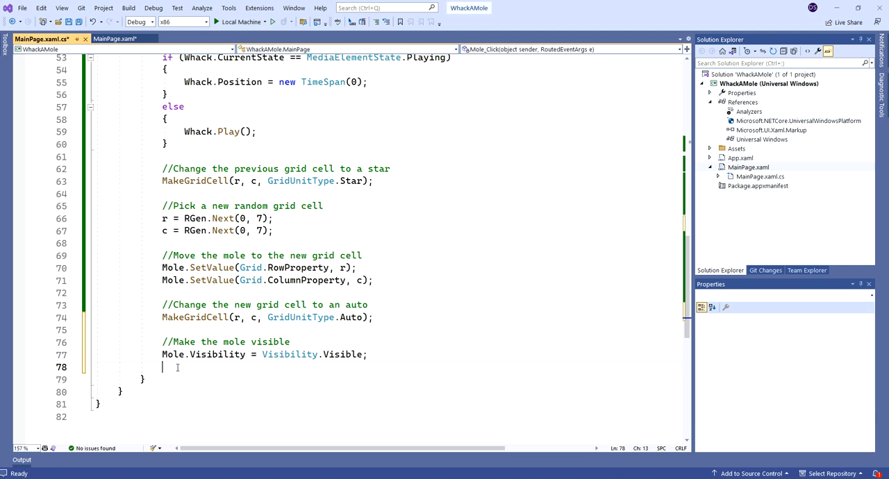
{"action": "type", "text": "ShowMole.Begin(); //Animate the mole"}
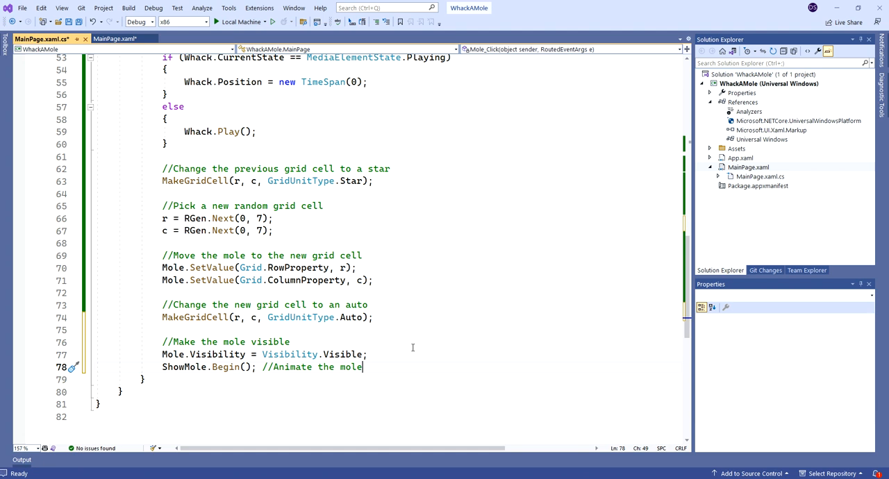
{"action": "mouse_move", "coordinate": [397, 365]}
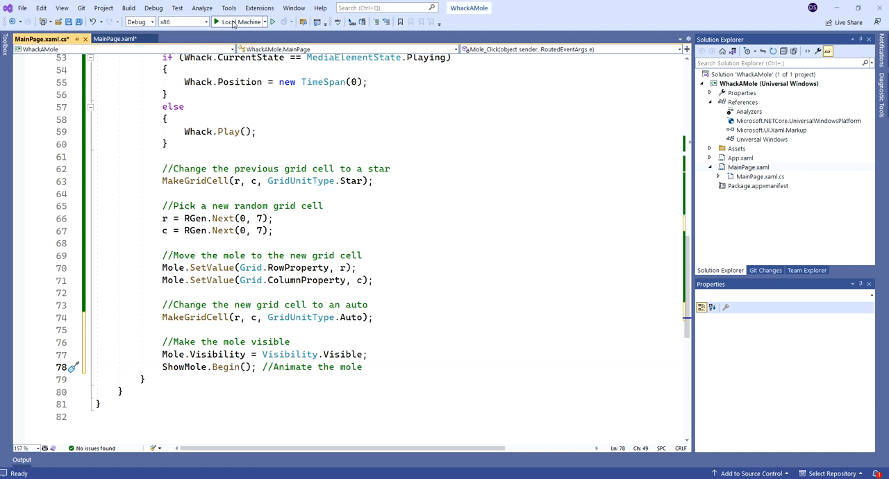
{"action": "left_click", "coordinate": [217, 22]}
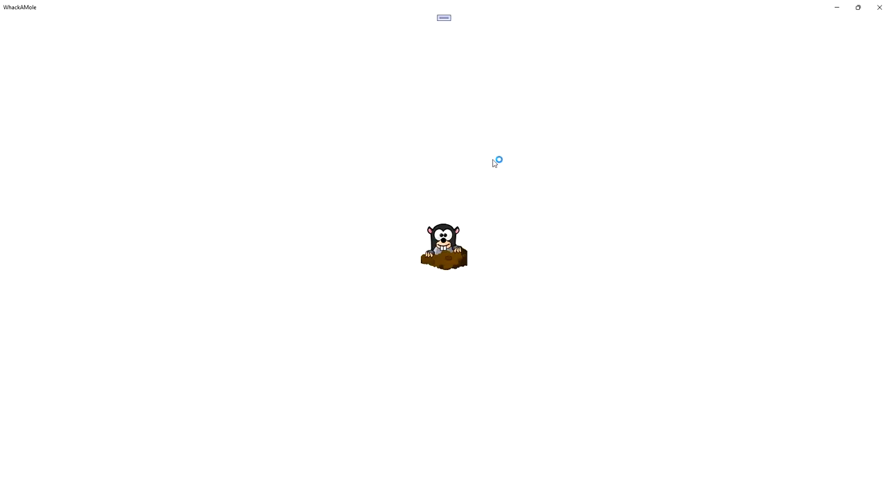
{"action": "mouse_move", "coordinate": [833, 7]}
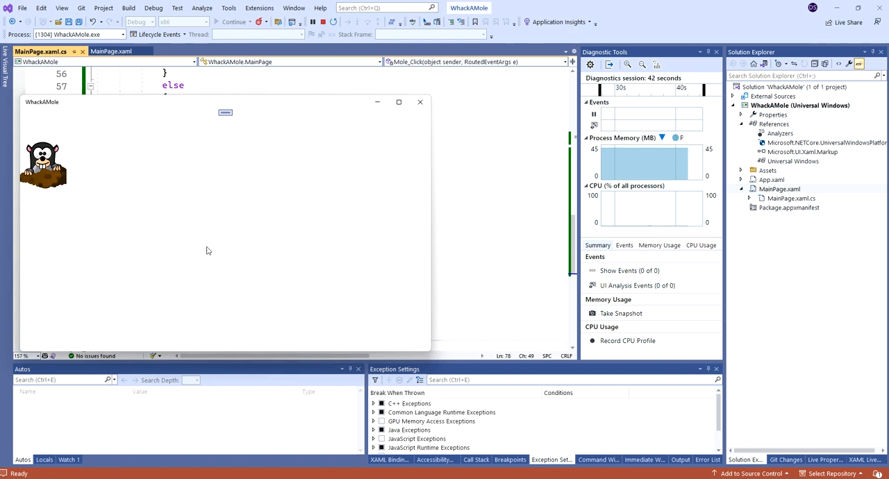
{"action": "mouse_move", "coordinate": [302, 182]}
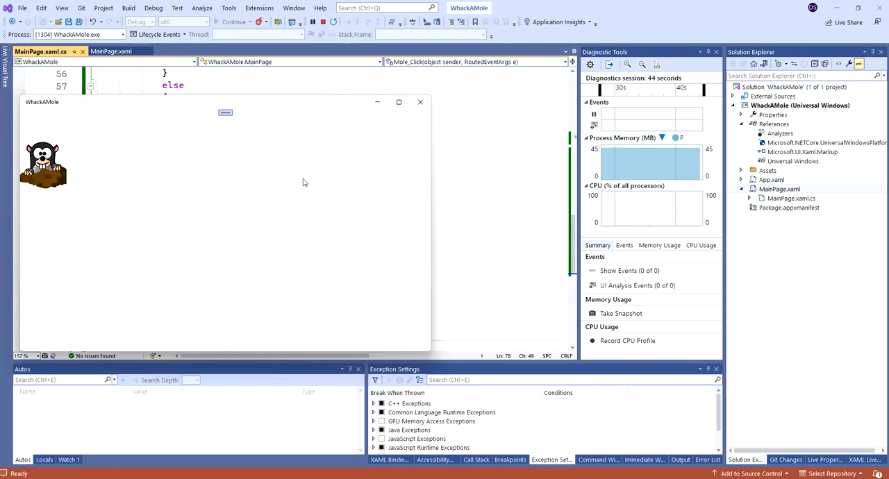
{"action": "mouse_move", "coordinate": [329, 183]}
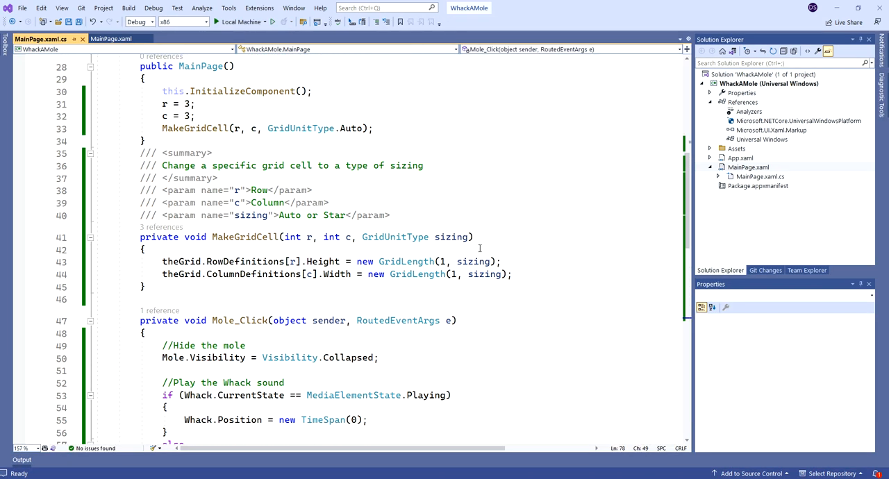
{"action": "mouse_move", "coordinate": [524, 243]}
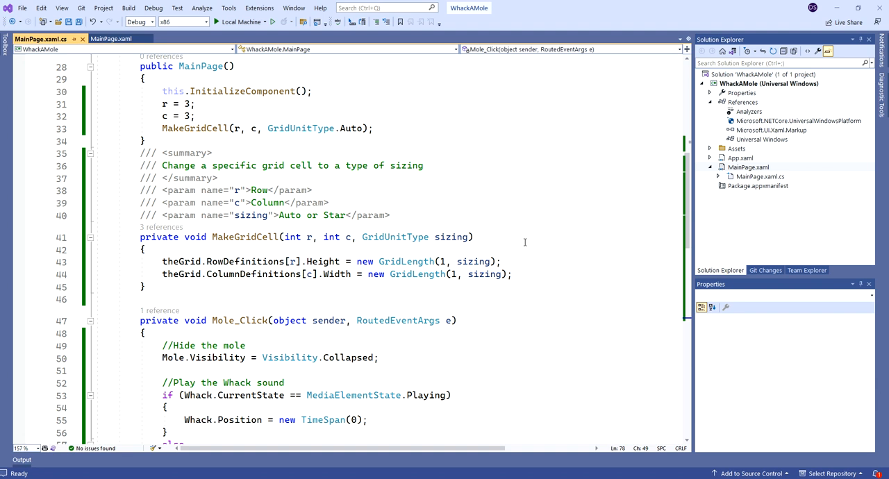
{"action": "mouse_move", "coordinate": [535, 235]}
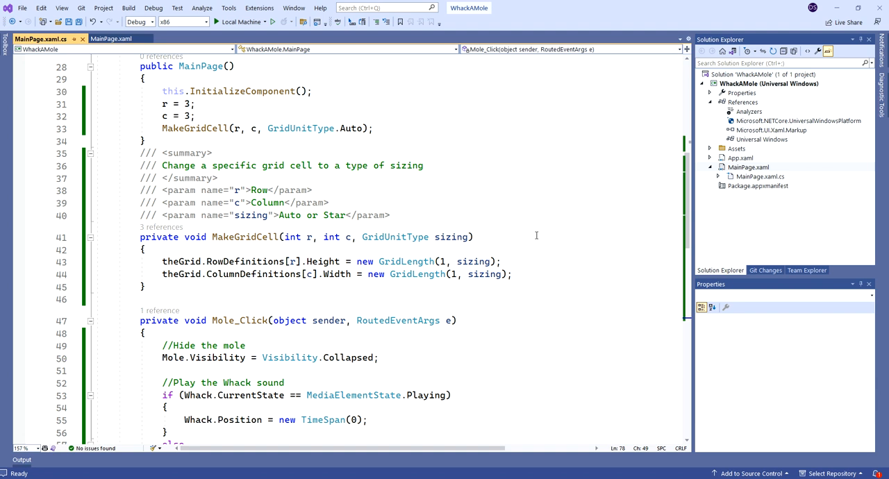
{"action": "mouse_move", "coordinate": [561, 257]}
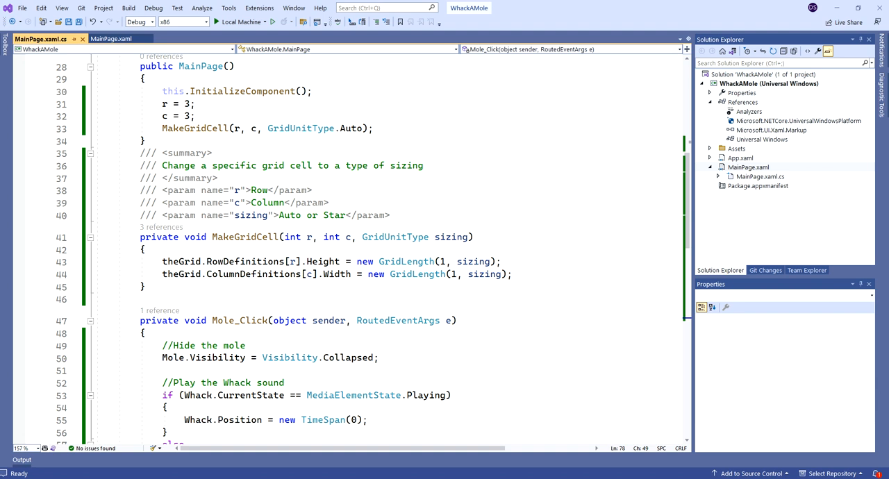
{"action": "mouse_move", "coordinate": [464, 345]}
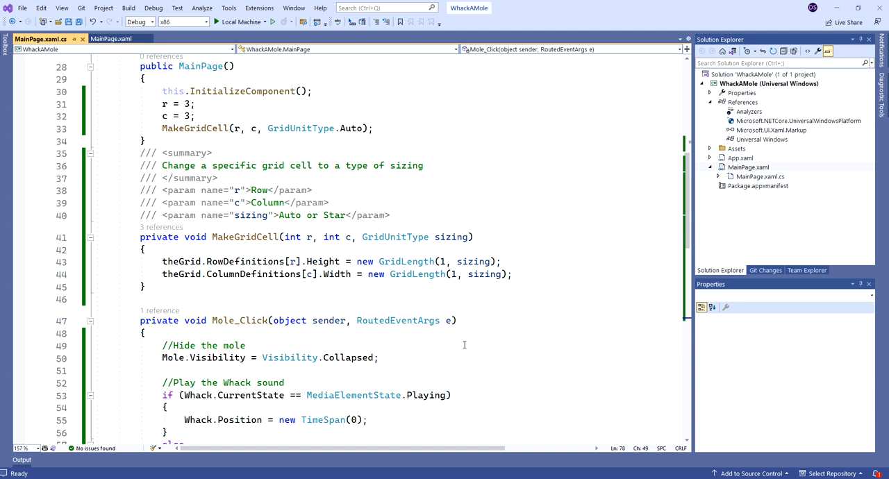